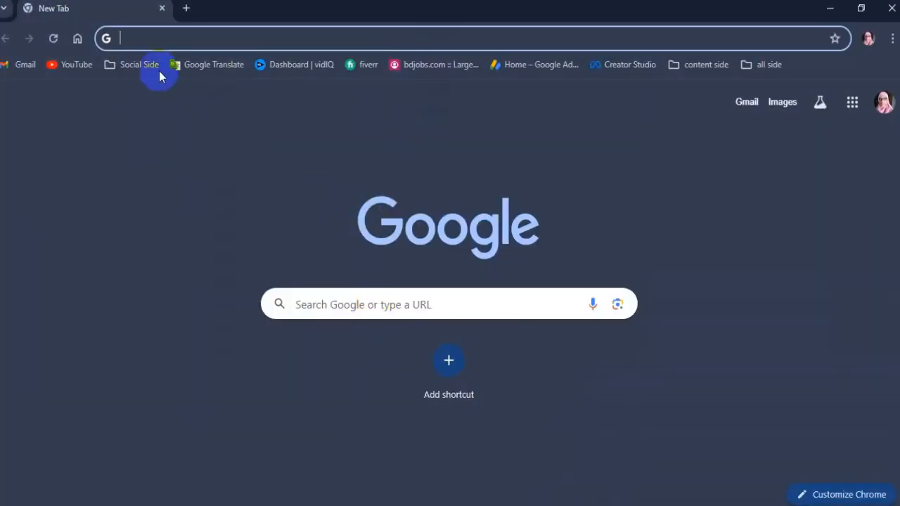
- Go to the Facebook home page from the saved social site shortcuts in Chrome
left_click(138, 65)
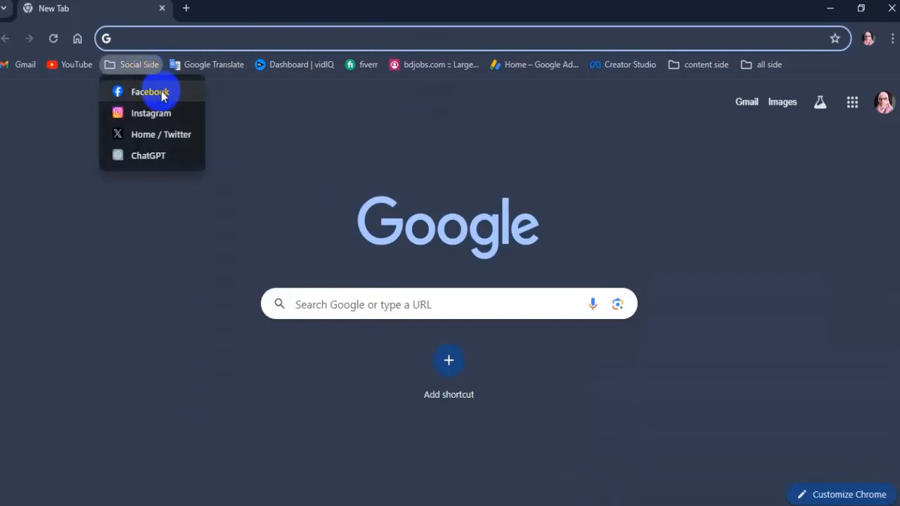
left_click(152, 92)
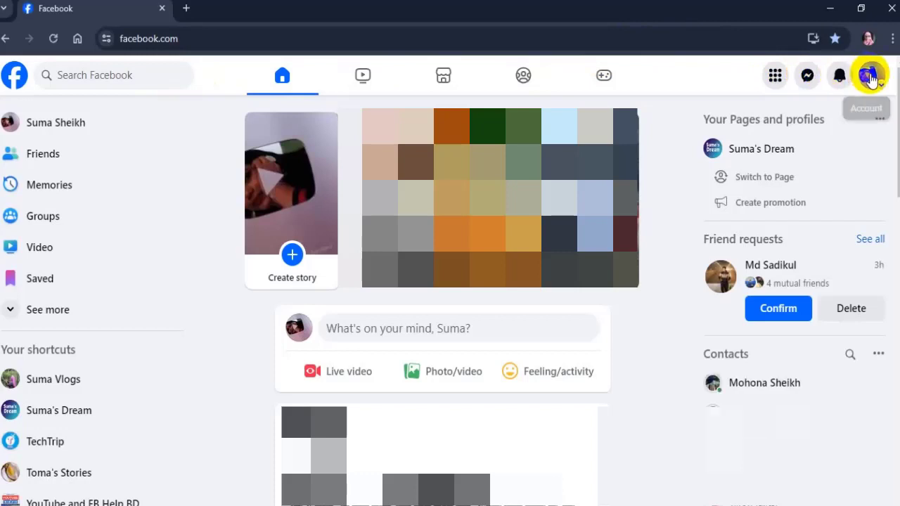
- Switch the Facebook account to act as the Suma Vlogs page via See all profiles
left_click(870, 76)
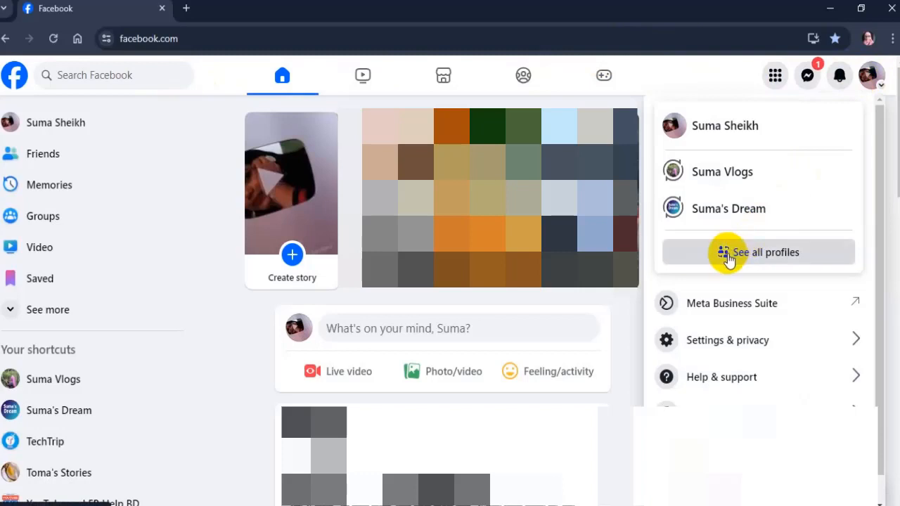
left_click(765, 252)
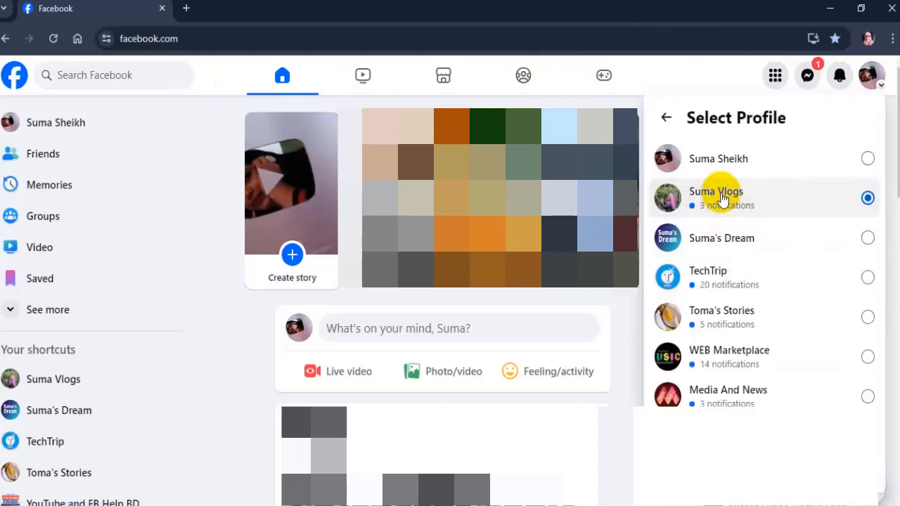
left_click(716, 197)
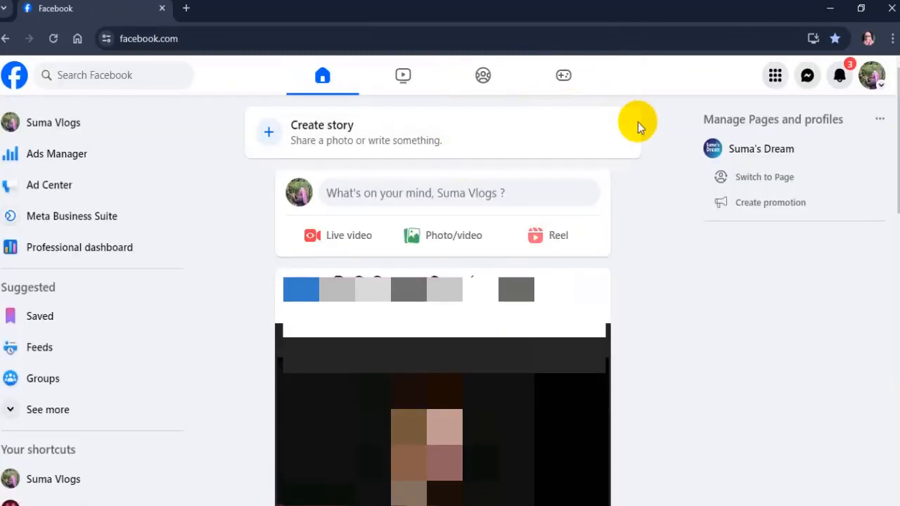
left_click(764, 177)
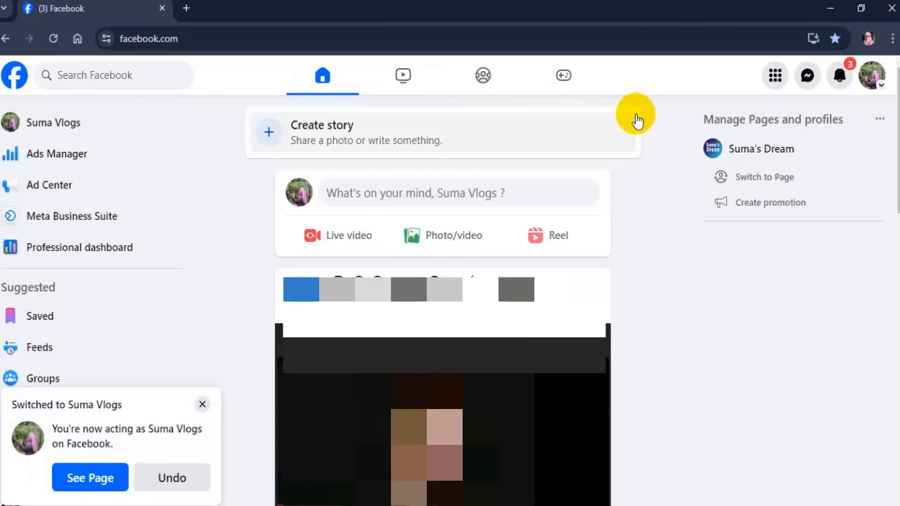
mouse_move(871, 76)
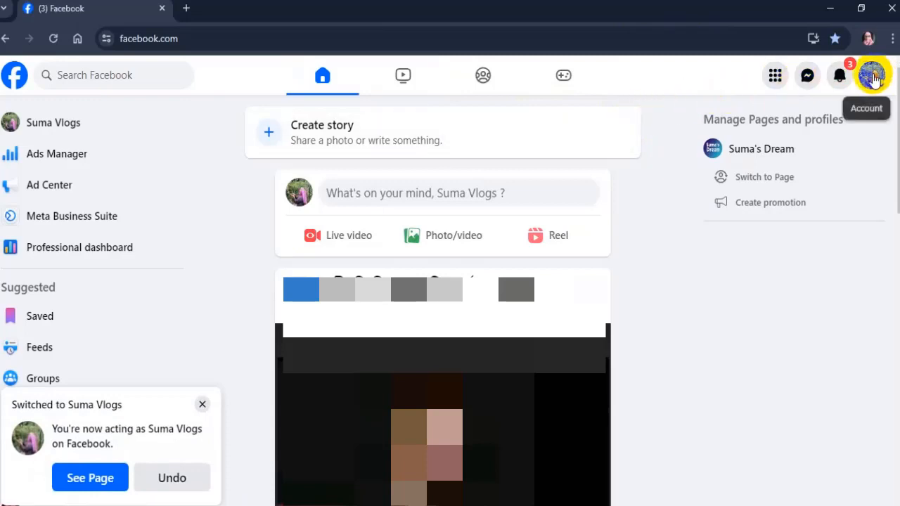
- Launch Meta Business Suite for the Suma Vlogs page from the account menu
left_click(871, 76)
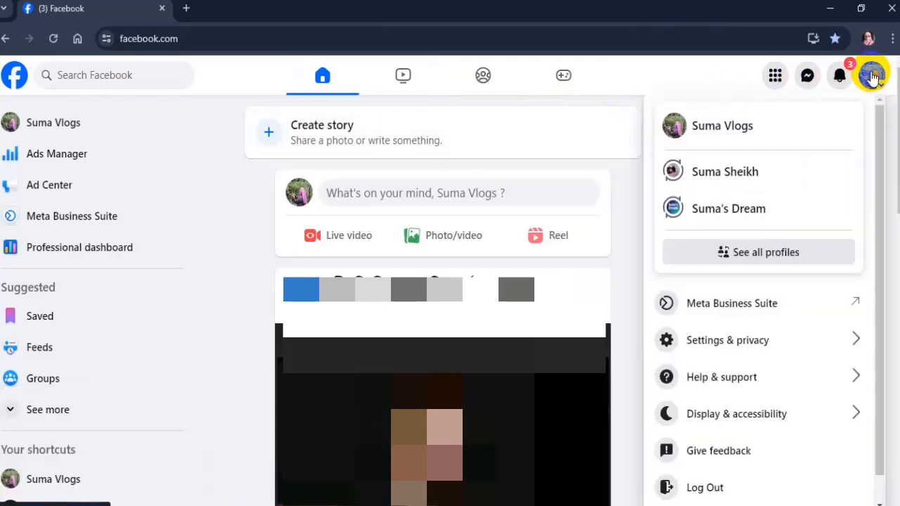
mouse_move(720, 310)
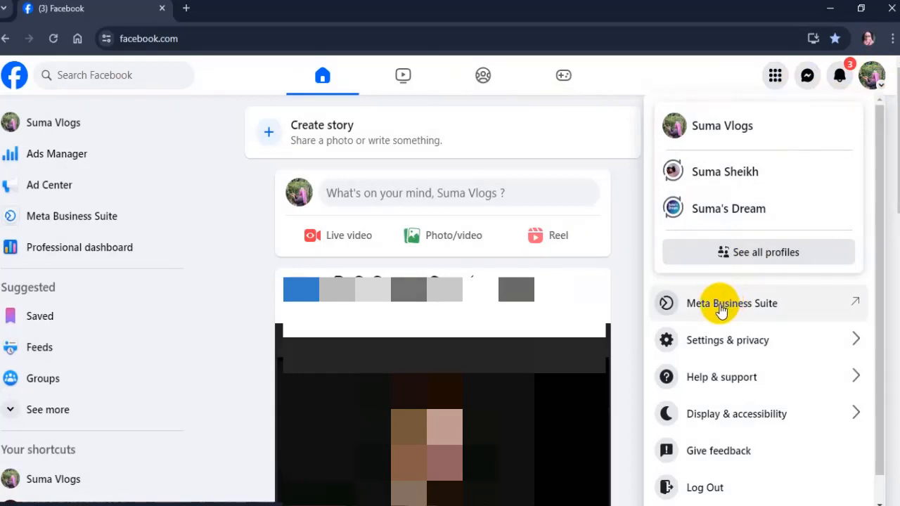
left_click(731, 304)
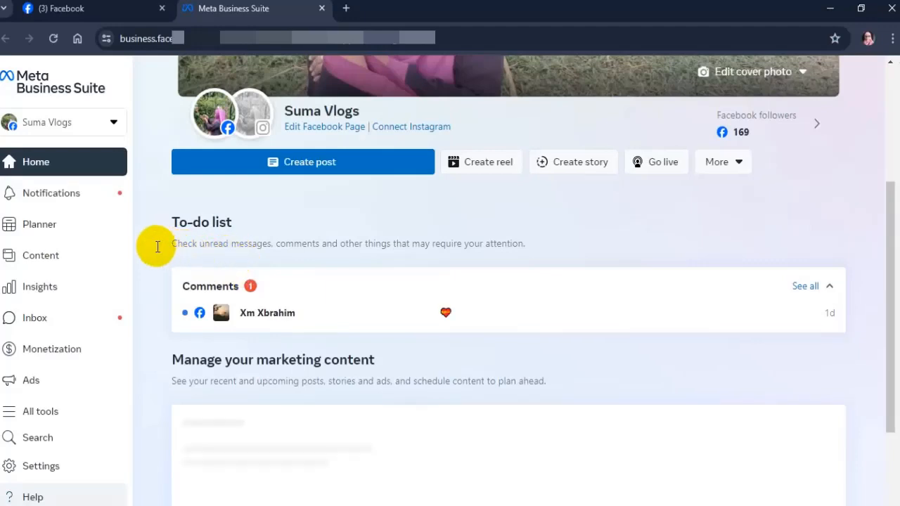
mouse_move(49, 318)
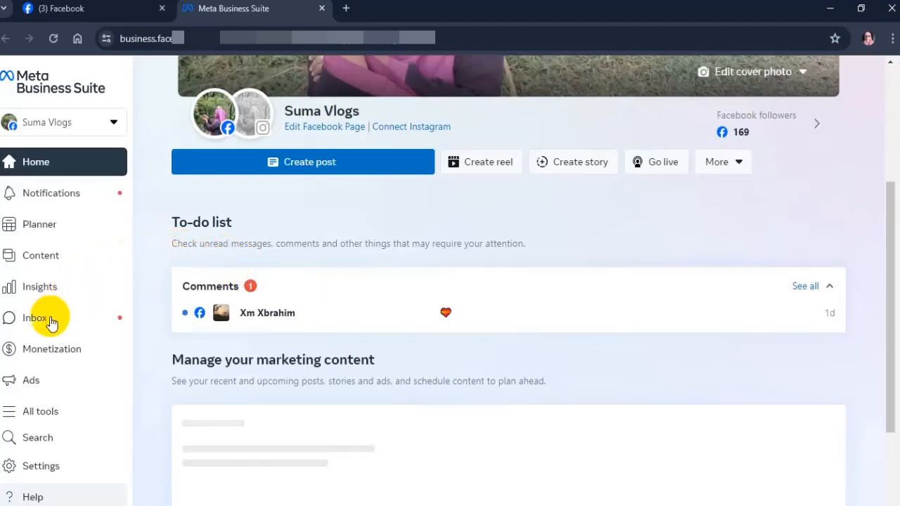
- Go to the Suma Vlogs message inbox and its messaging Automations section
left_click(36, 318)
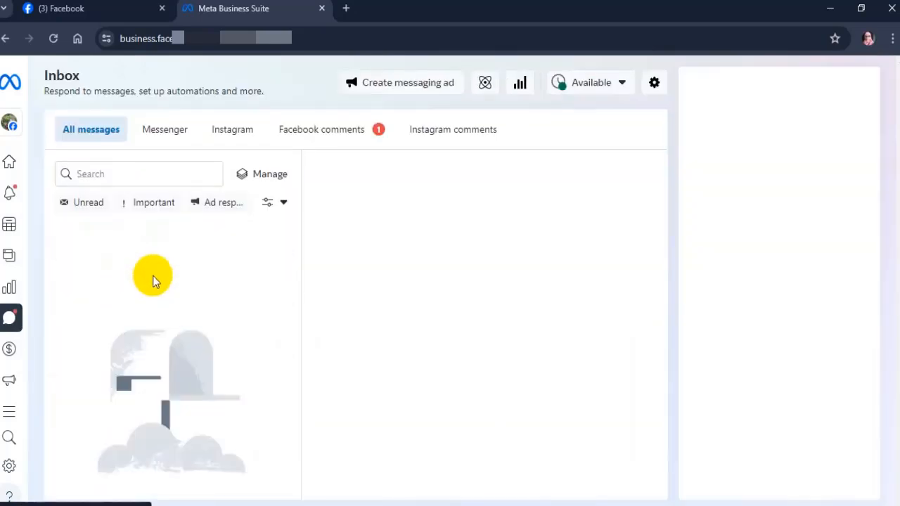
mouse_move(377, 205)
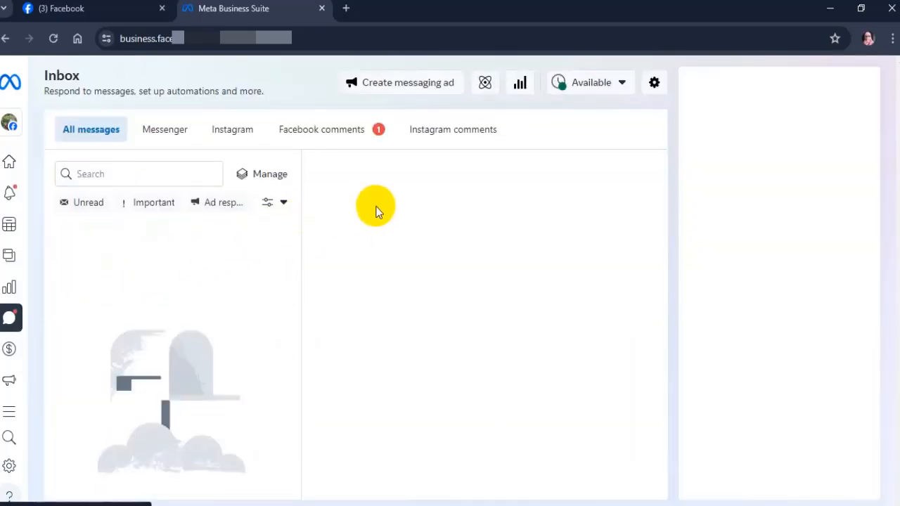
mouse_move(485, 82)
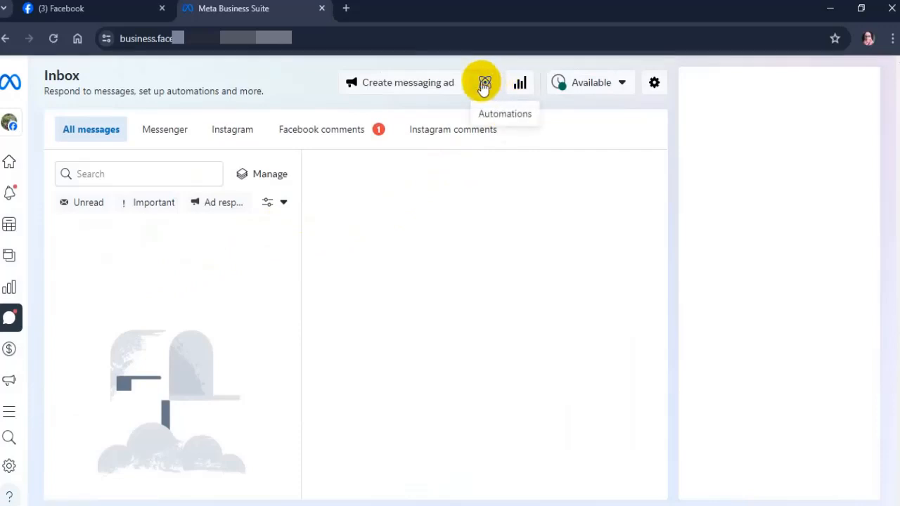
left_click(484, 81)
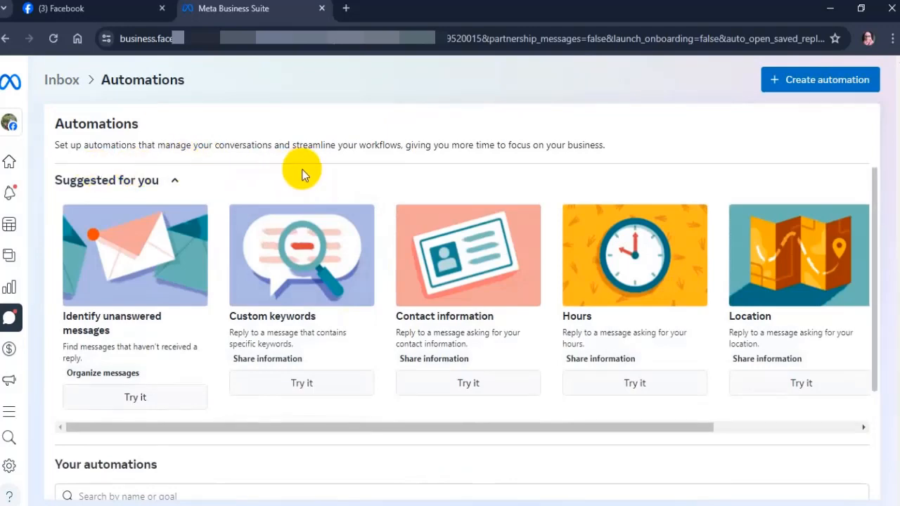
- Start editing the Instant reply automation listed under Your automations
scroll("down", 3)
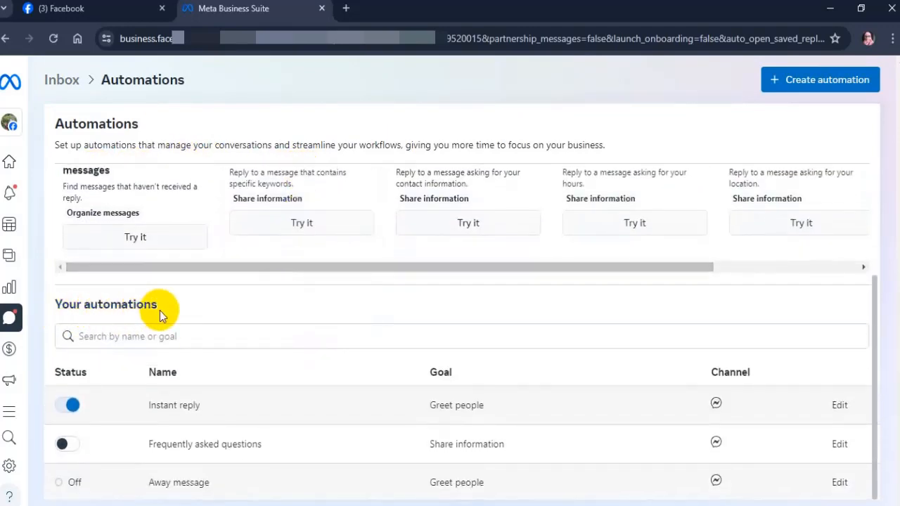
mouse_move(166, 411)
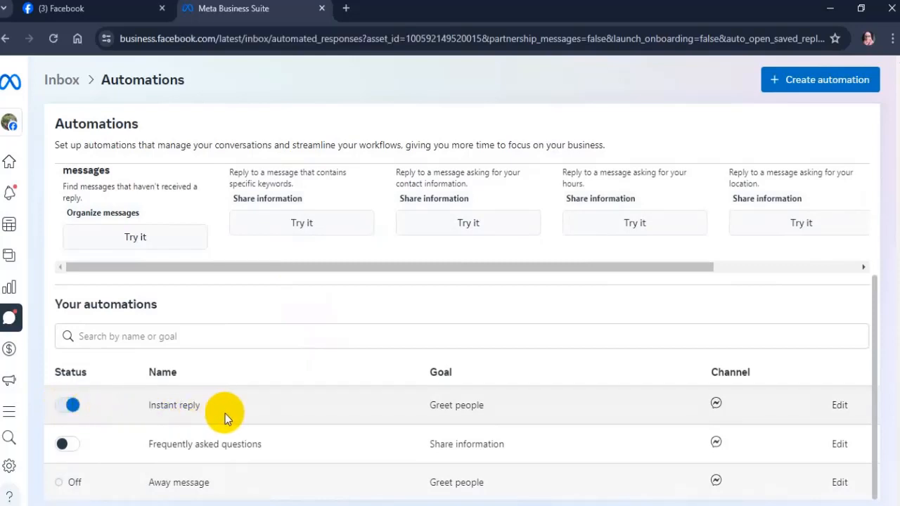
mouse_move(660, 408)
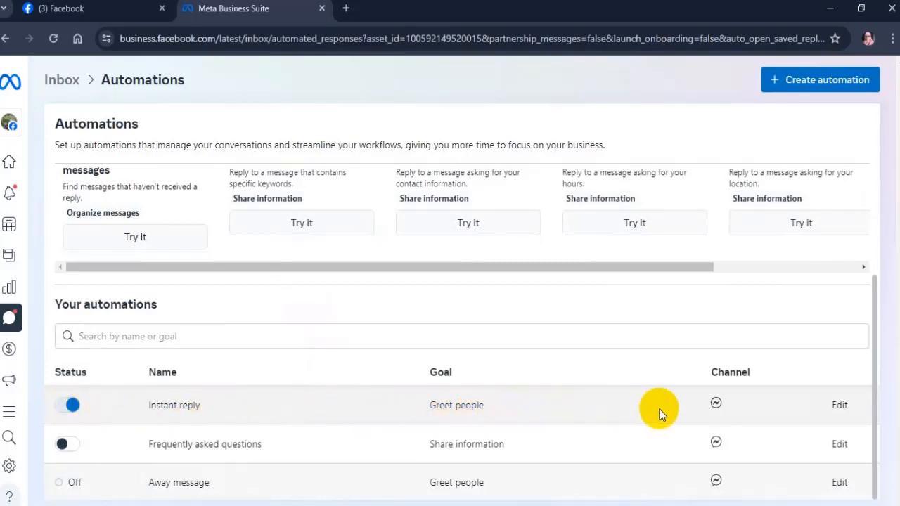
mouse_move(839, 405)
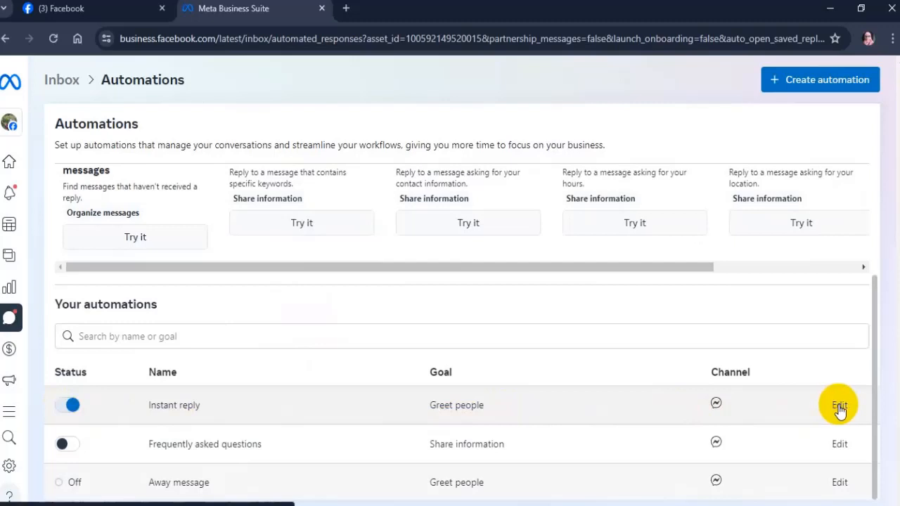
left_click(840, 405)
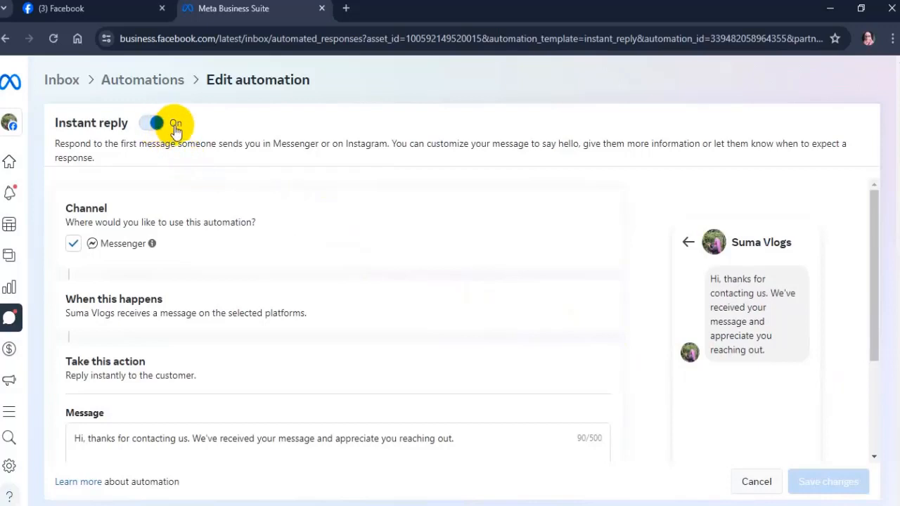
mouse_move(147, 131)
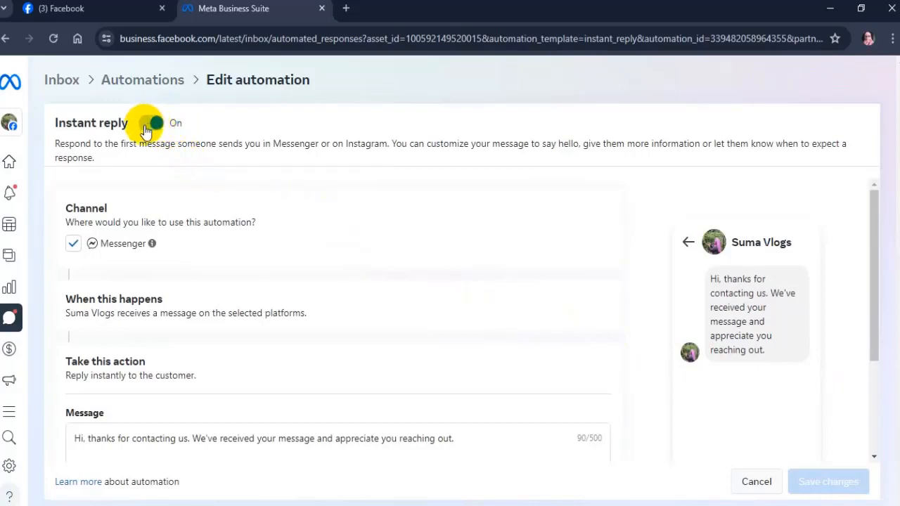
- Switch the Instant reply automation's toggle to Off on its edit page
left_click(149, 124)
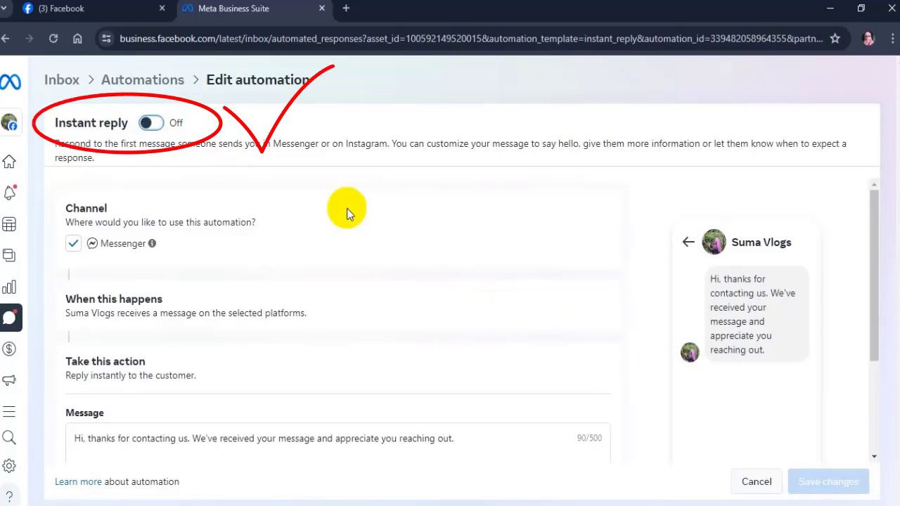
mouse_move(437, 303)
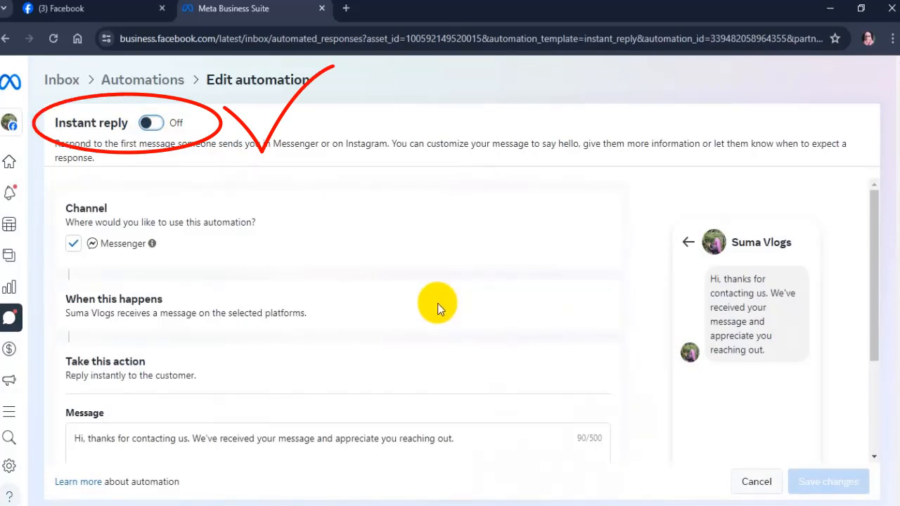